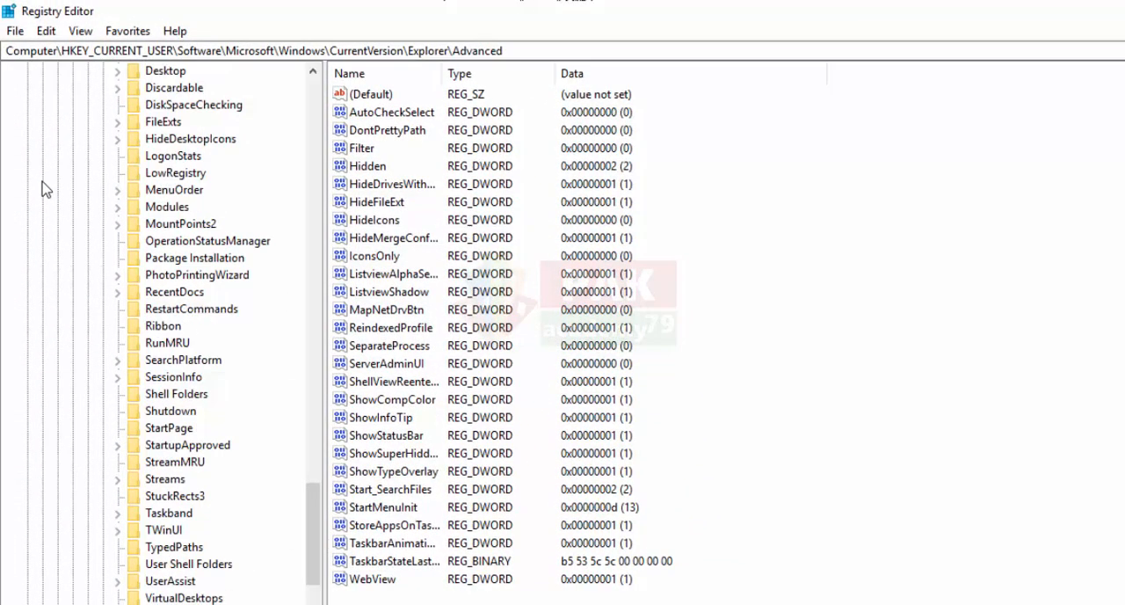
Create a new key named Raptor under HKEY_LOCAL_MACHINE\SOFTWARE
scroll(down, 3)
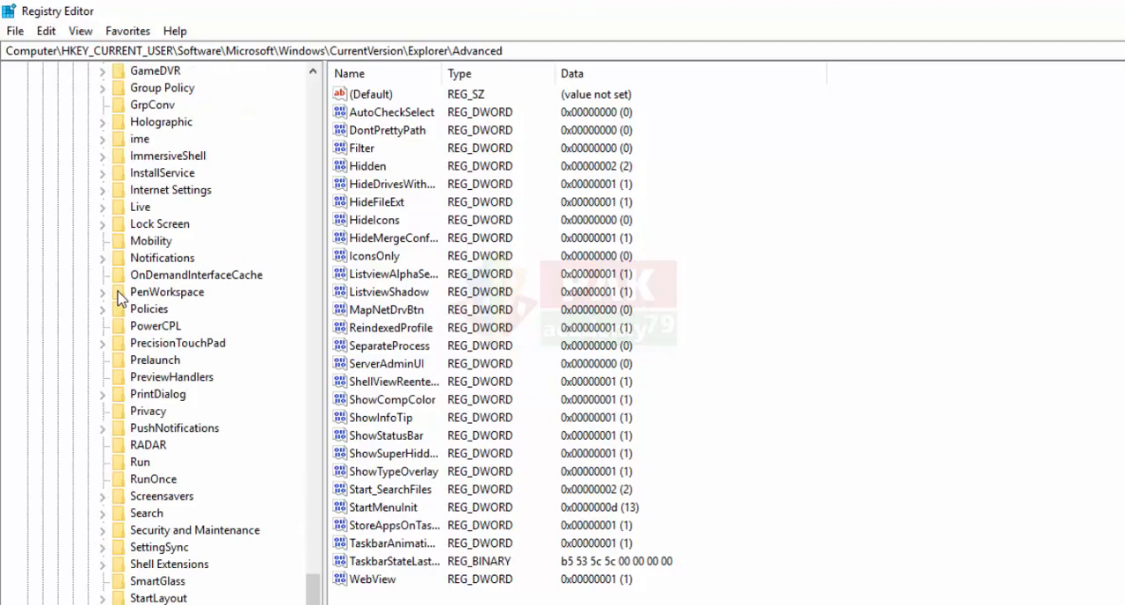
scroll(down, 3)
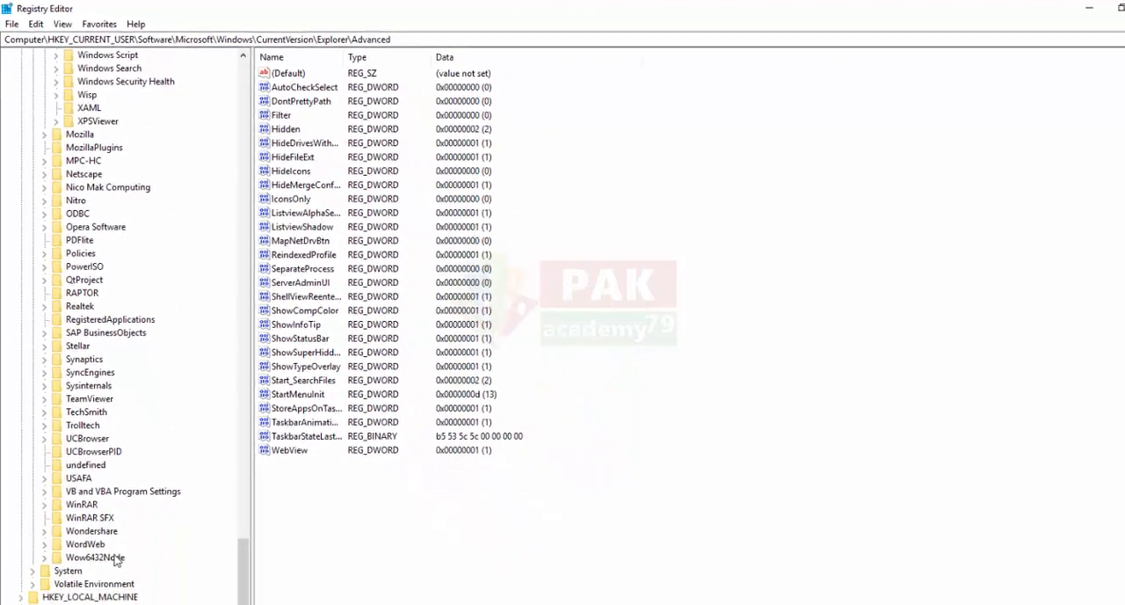
scroll(down, 3)
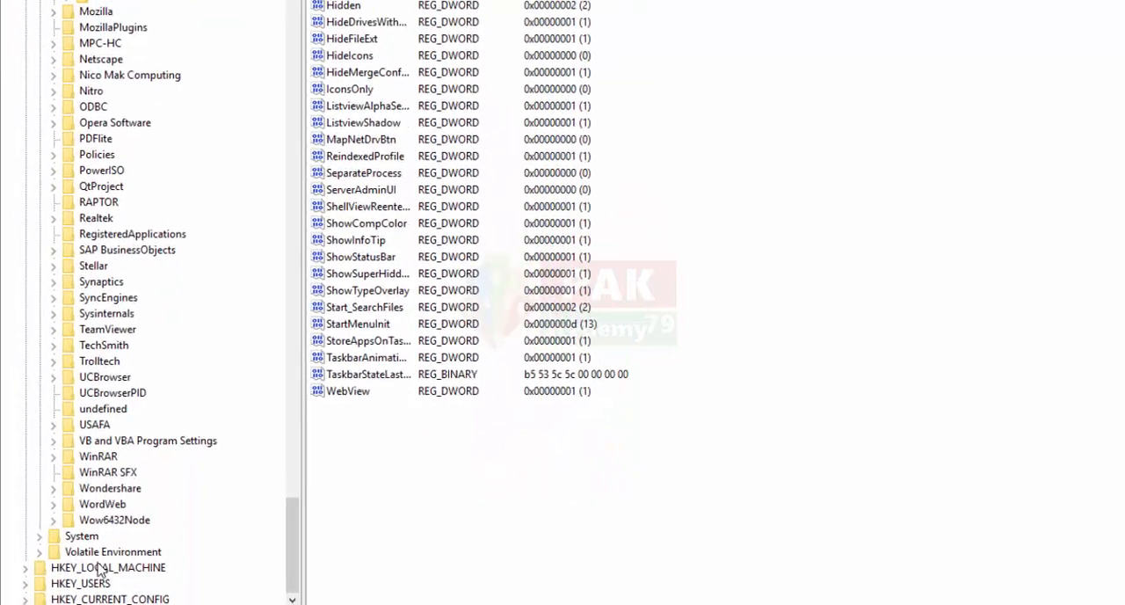
click(107, 567)
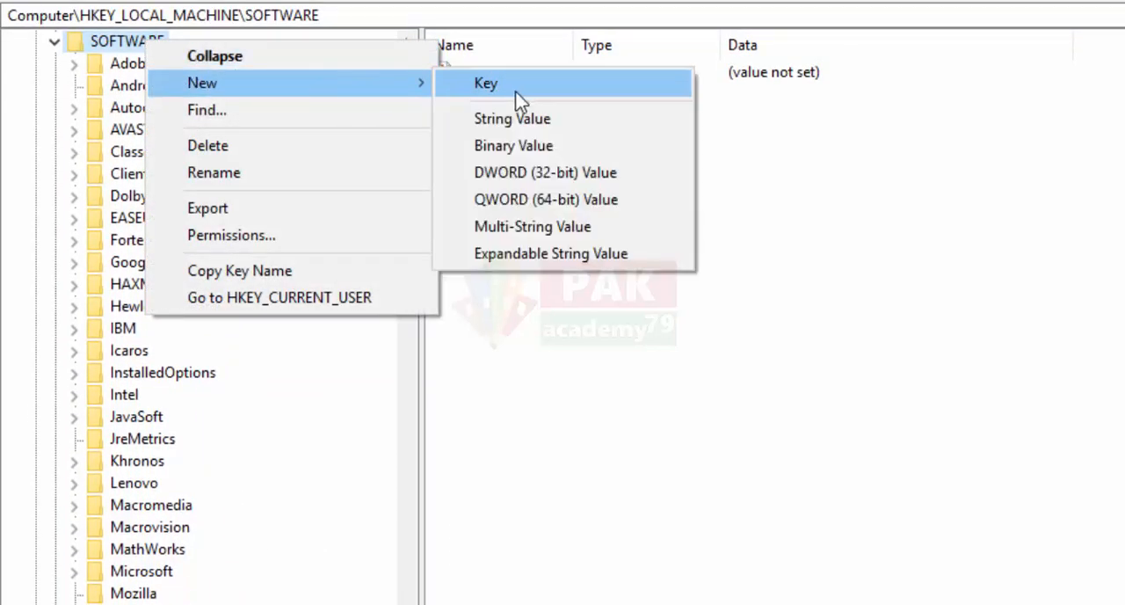
click(485, 82)
text(Raptor)
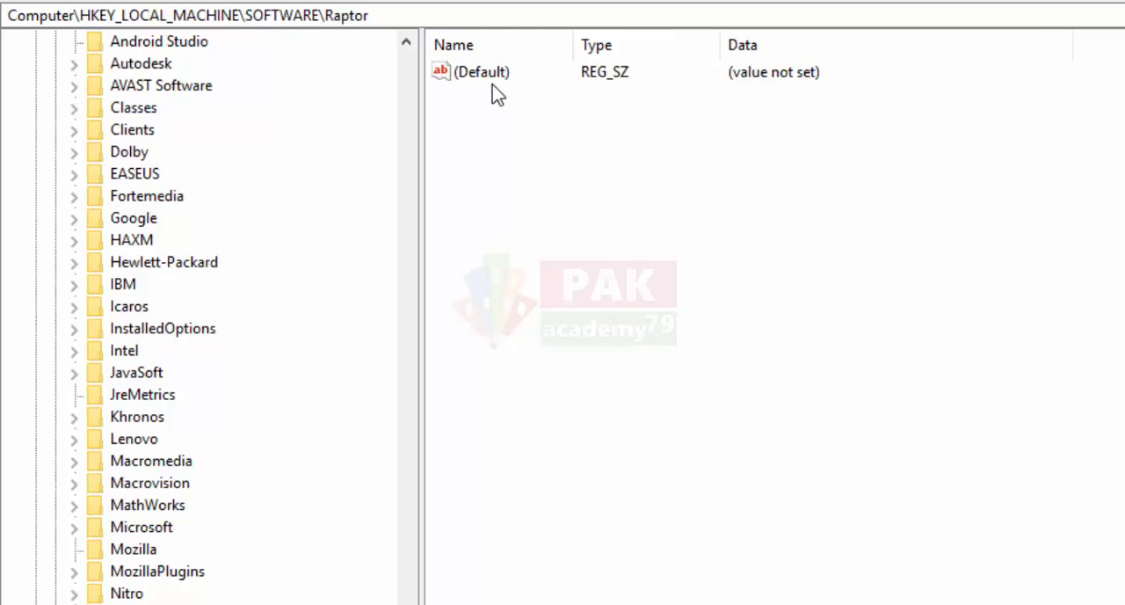
Add string value reverse_loop_logic to the Raptor key with data 'true'
scroll(down, 3)
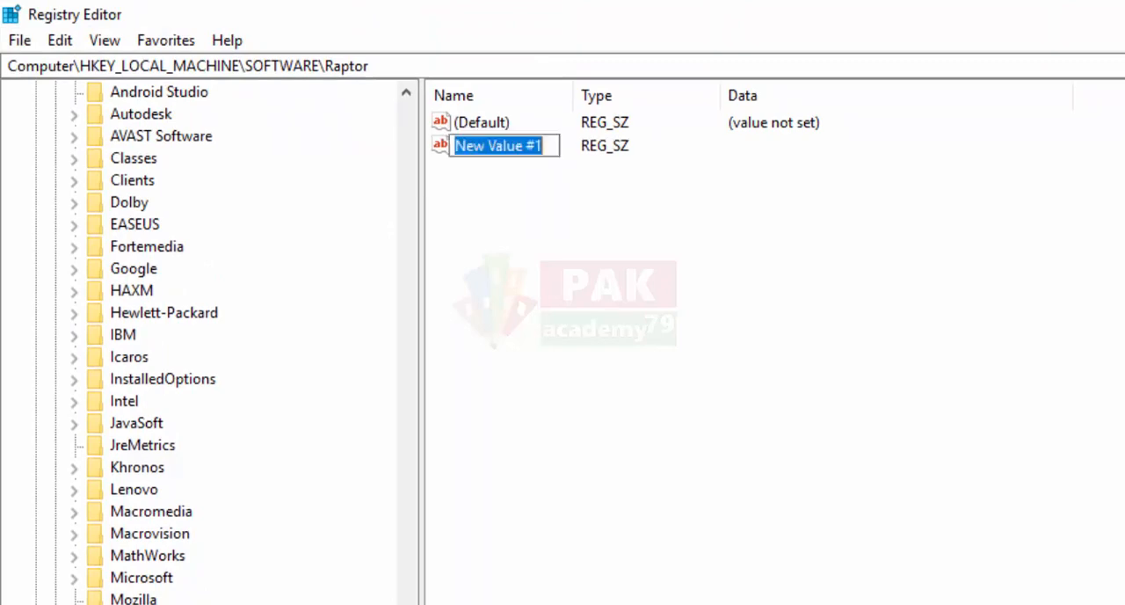
text(reverse)
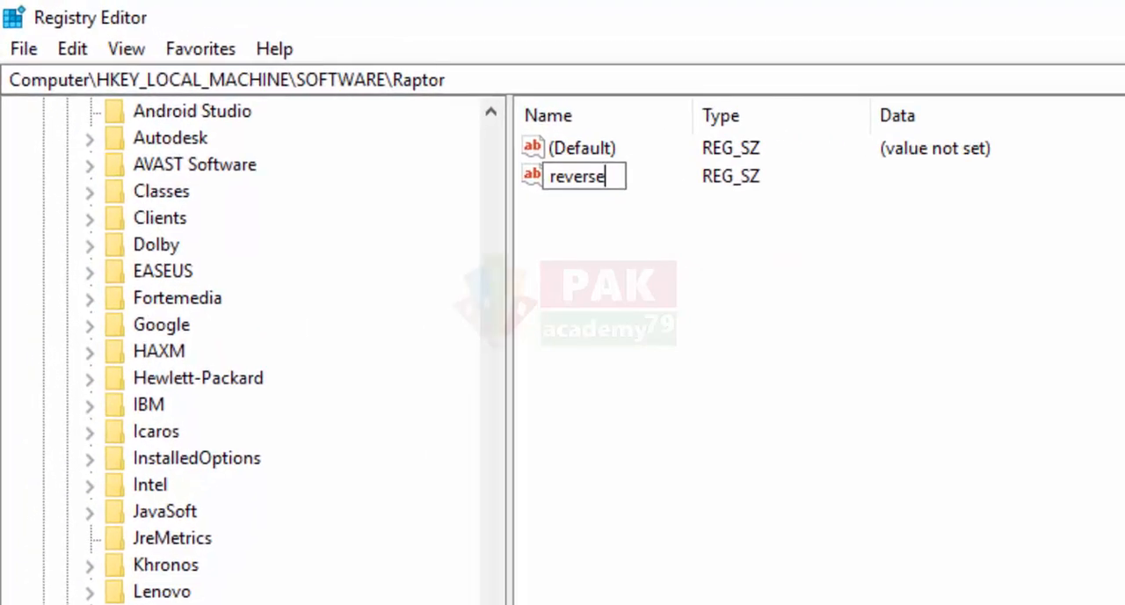
text(_)
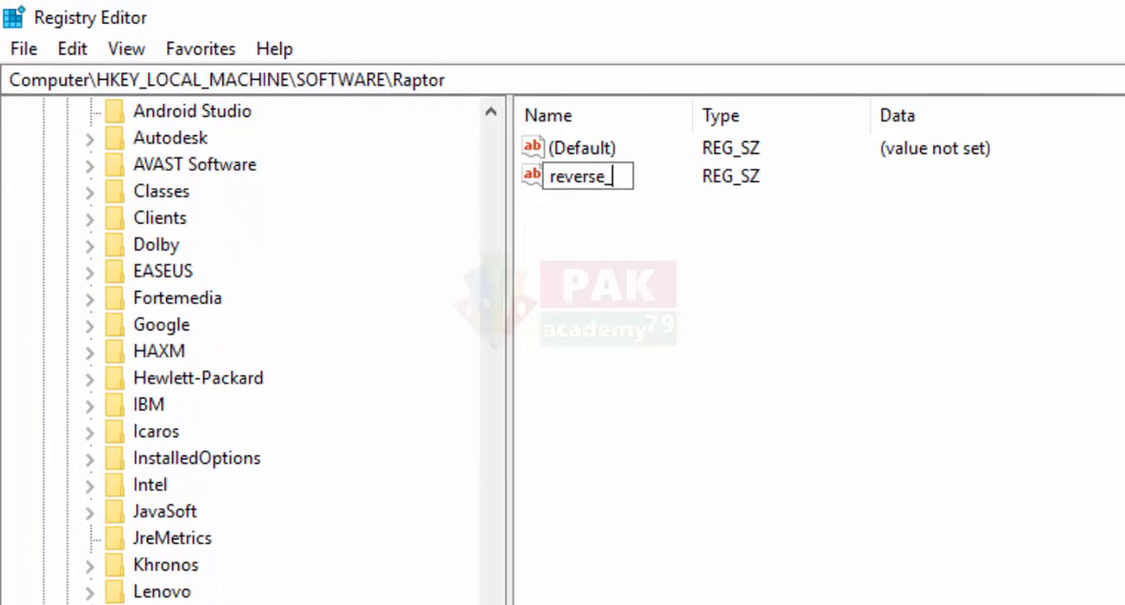
text(loop)
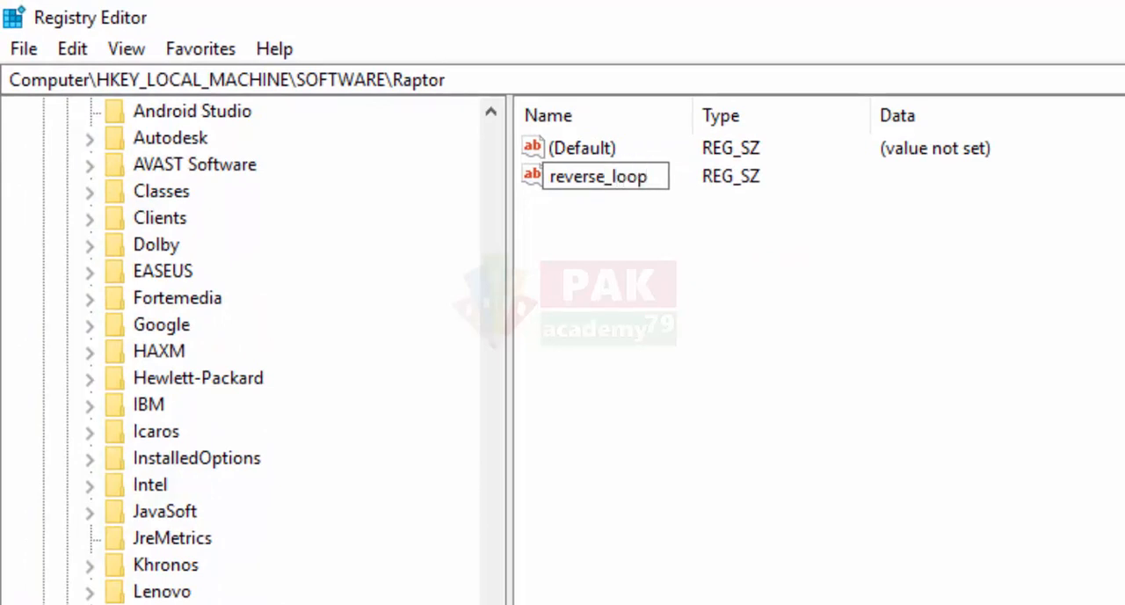
text(lo)
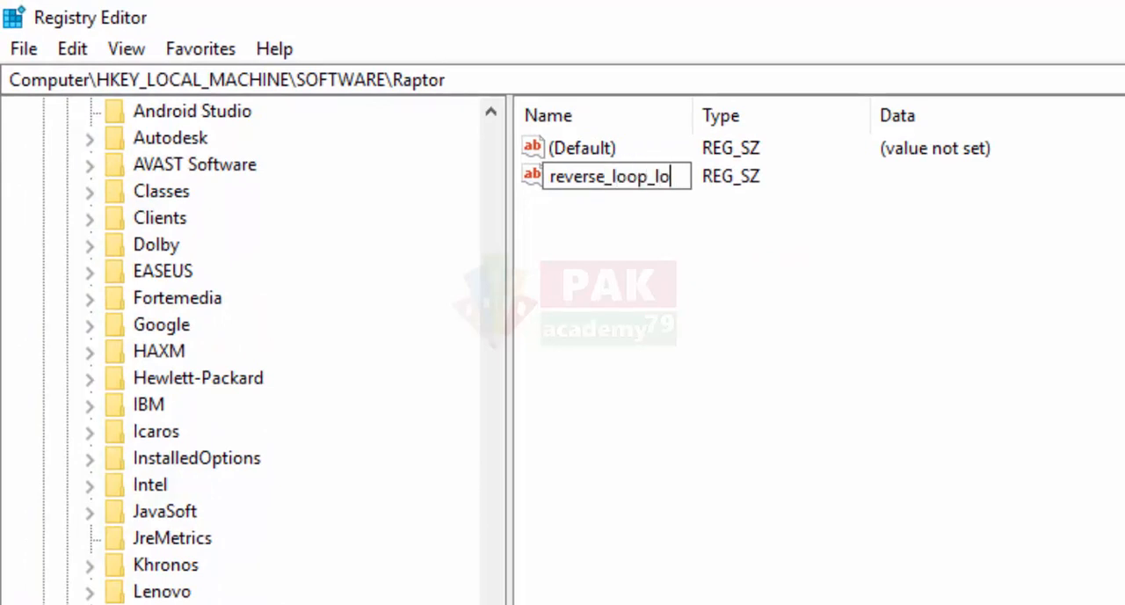
text(gic)
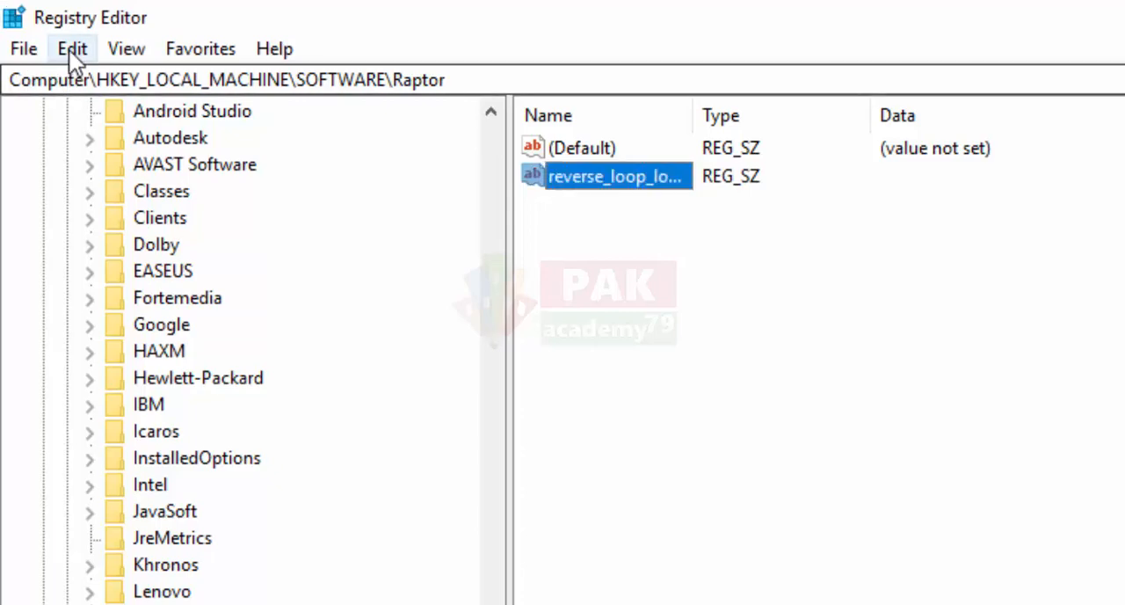
double_click(615, 176)
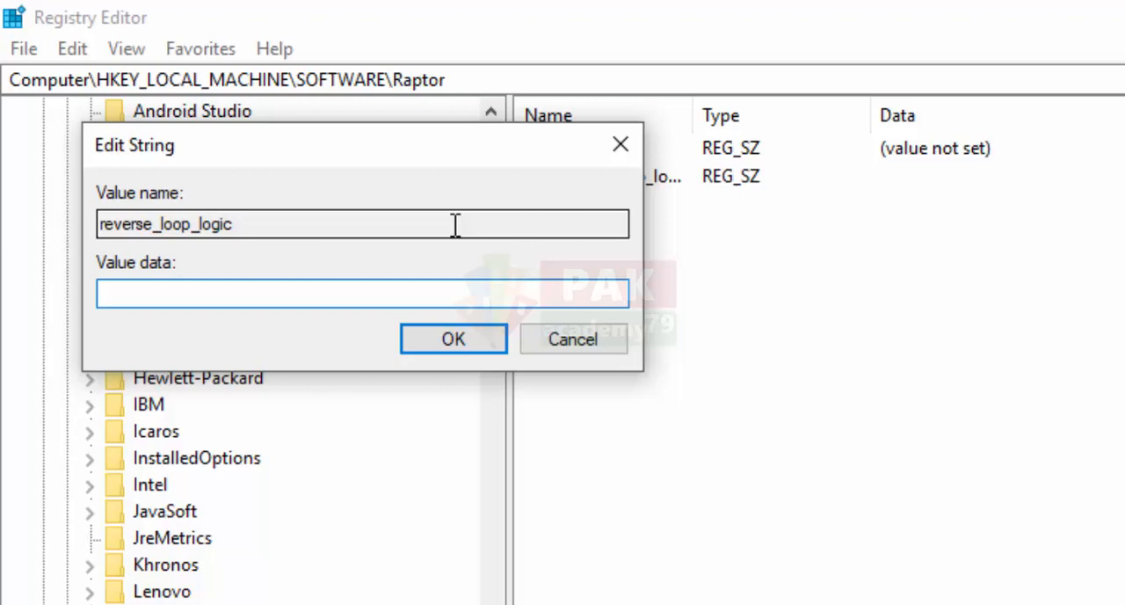
text(true)
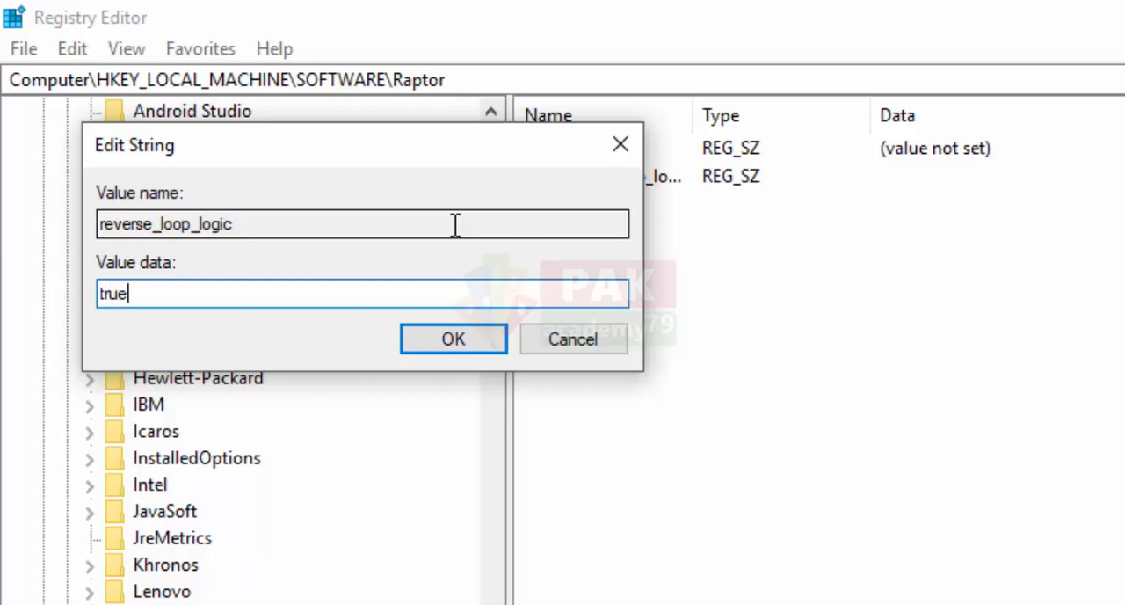
click(453, 338)
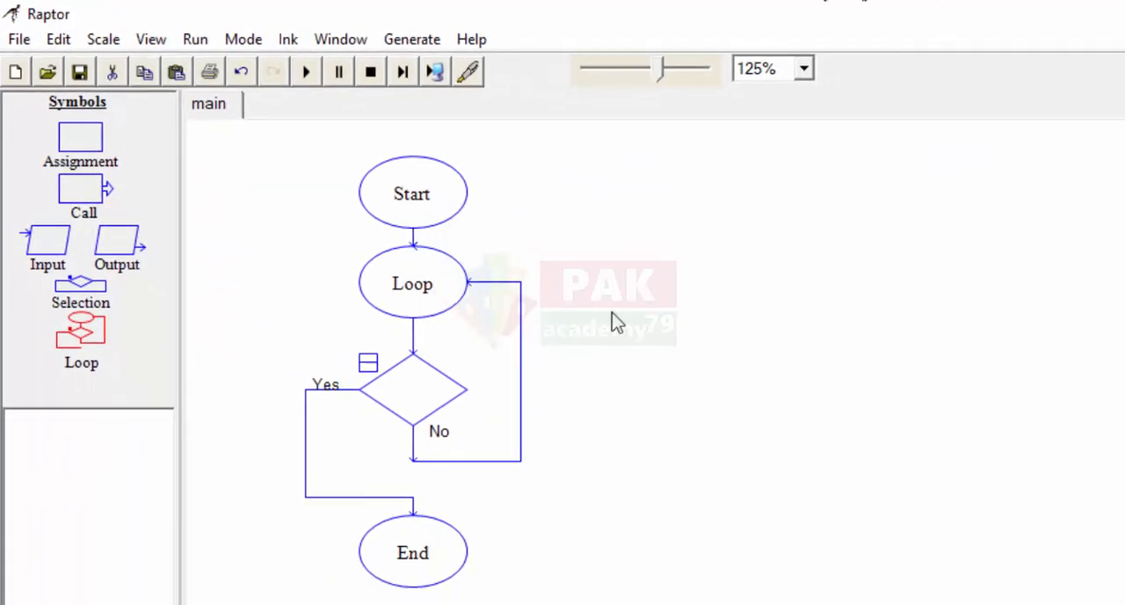
Discard the old flowchart unsaved, then insert a loop between Start and End in the reopened Raptor
click(1107, 8)
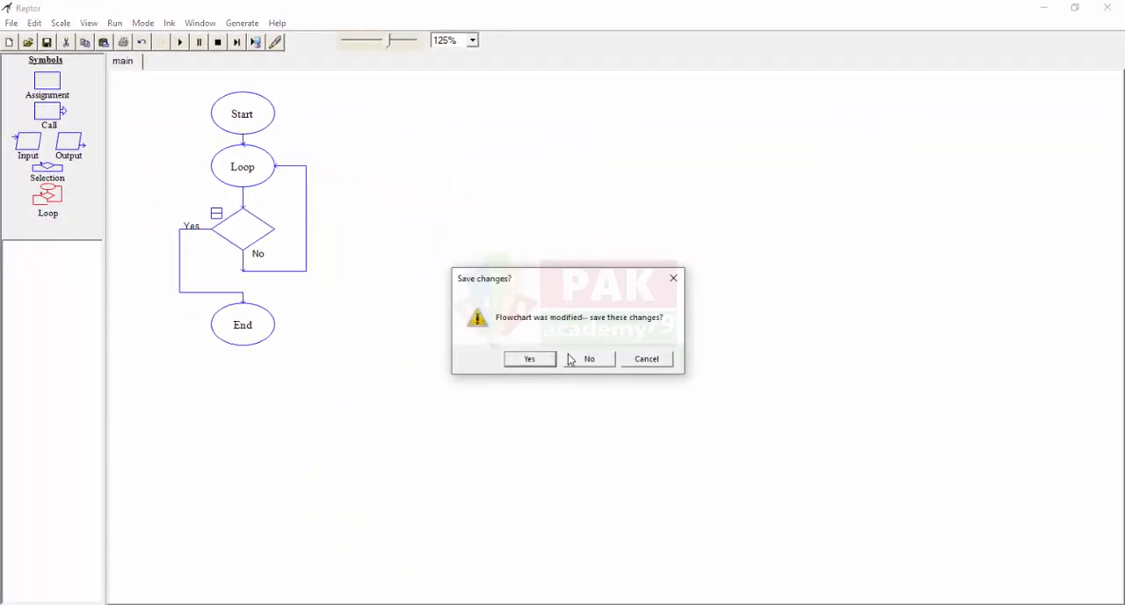
click(589, 359)
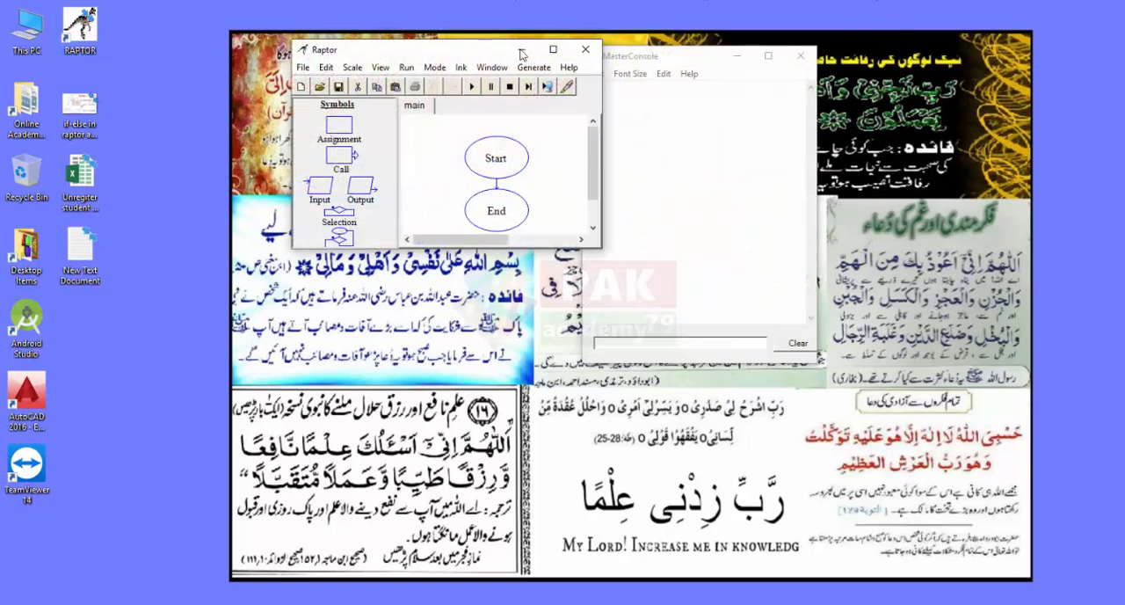
click(553, 50)
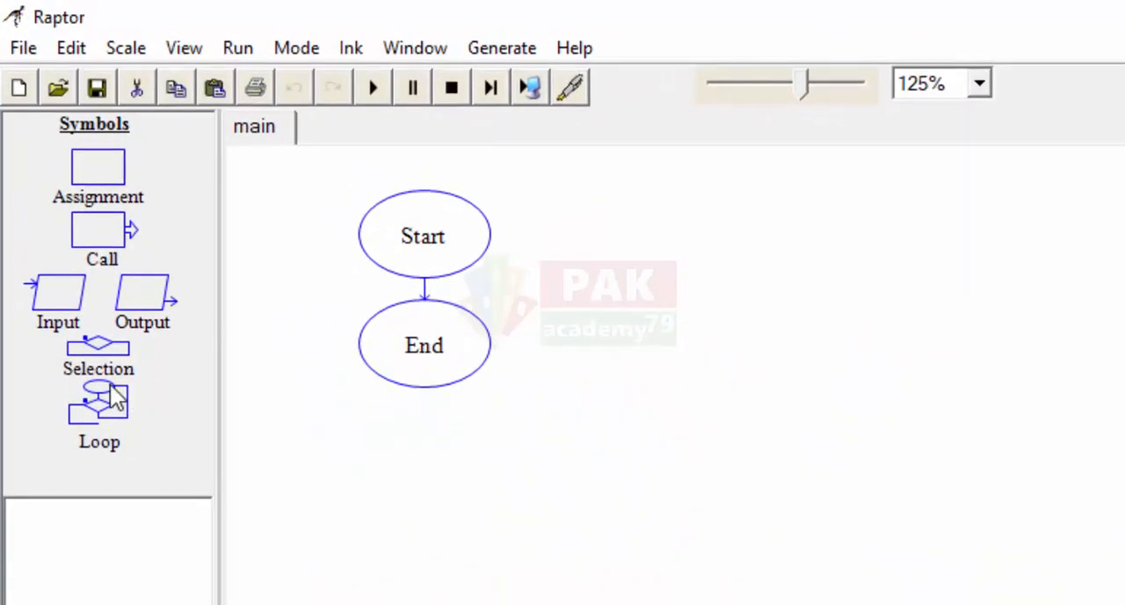
click(97, 404)
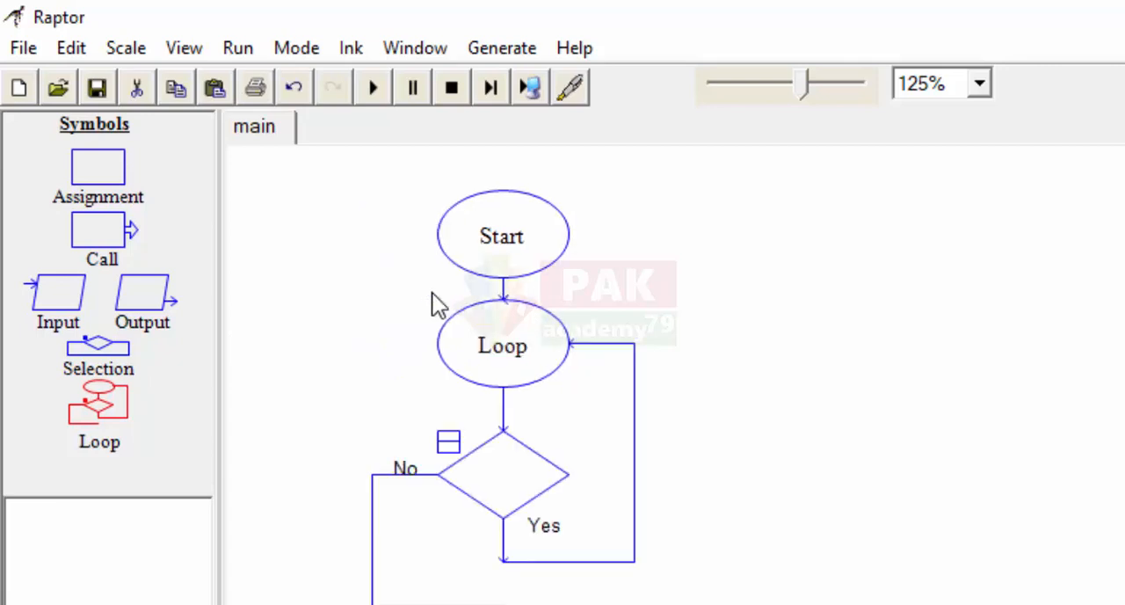